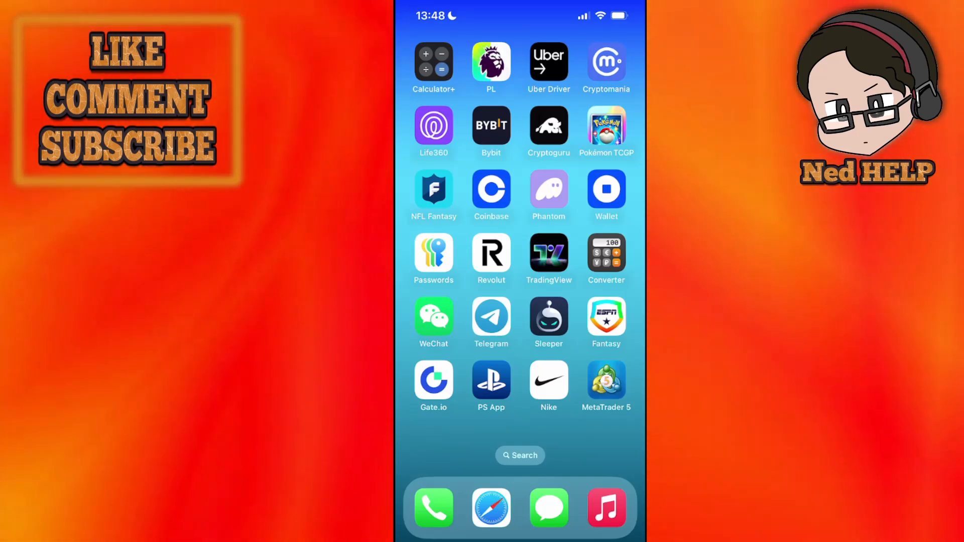
Launch MetaTrader 5 from the home screen to its Quotes list of currency pairs
left_click(606, 382)
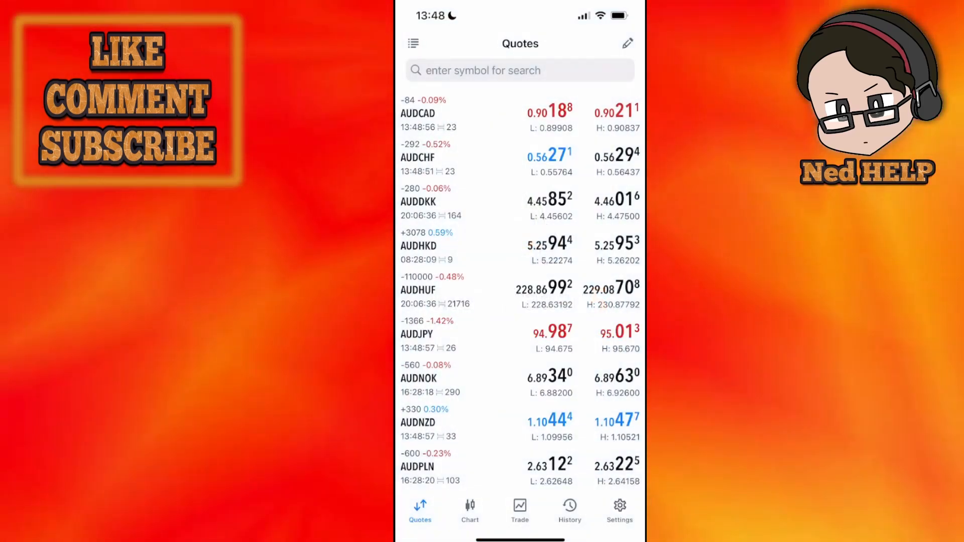
Go to Settings and bring up the Accounts list showing the saved broker accounts
left_click(619, 511)
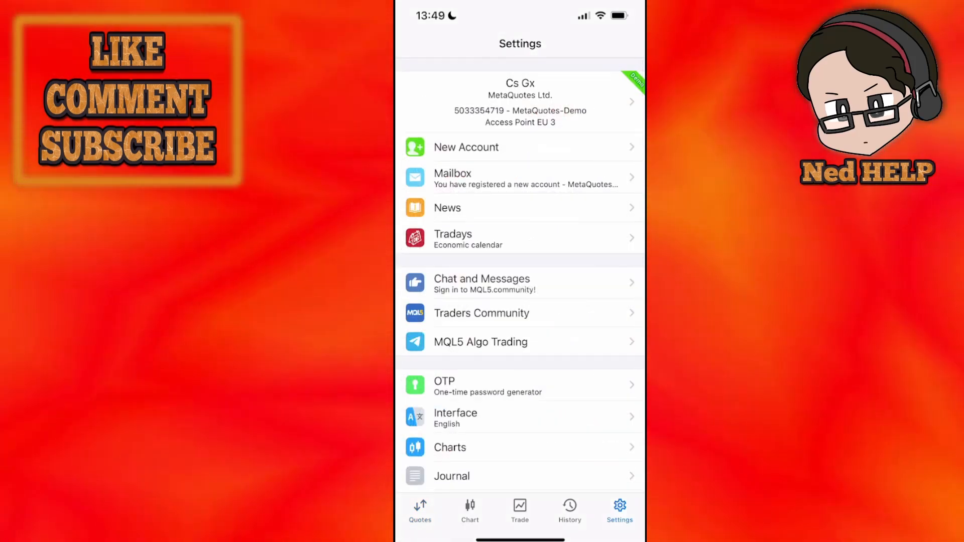
left_click(519, 101)
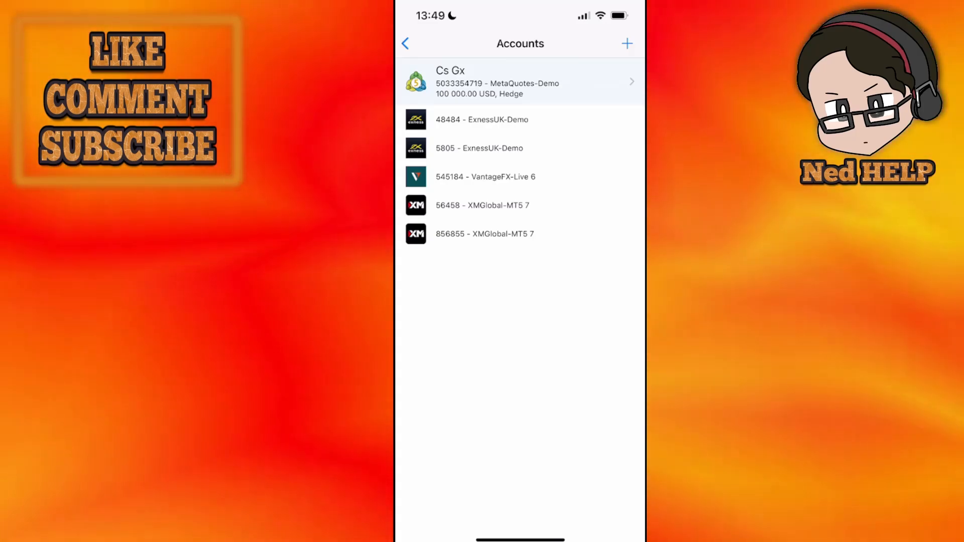
From the MetaQuotes-Demo account's details, request Delete Account to get the confirmation prompt
left_click(520, 82)
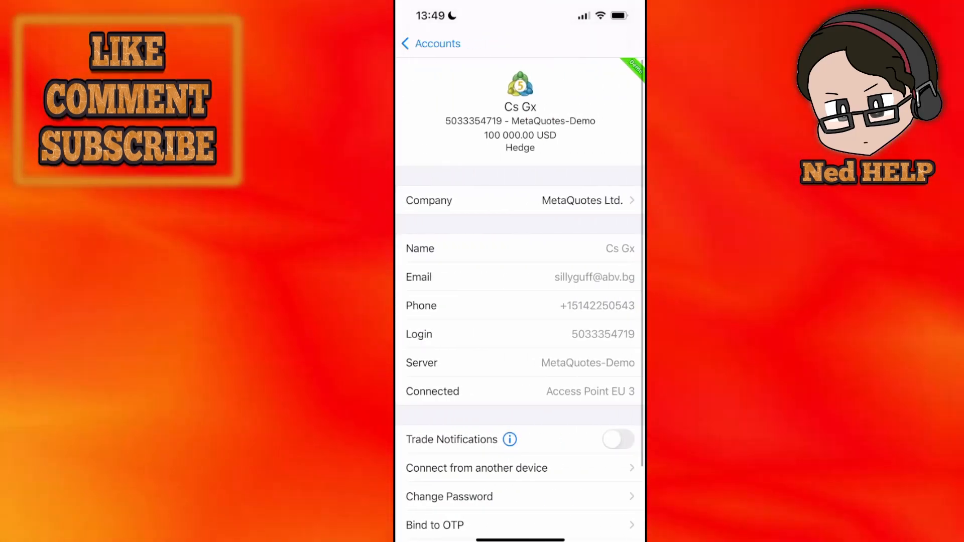
scroll("down", 3)
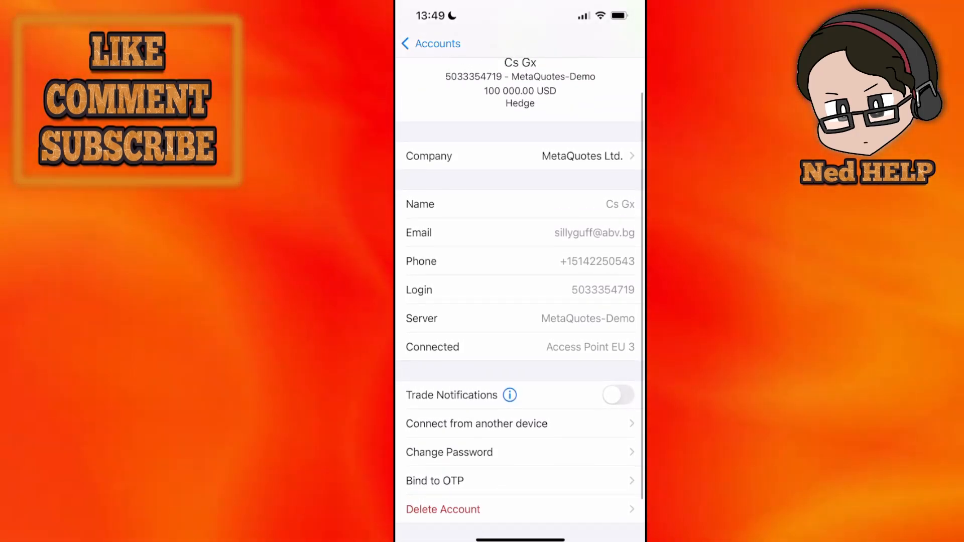
scroll("down", 3)
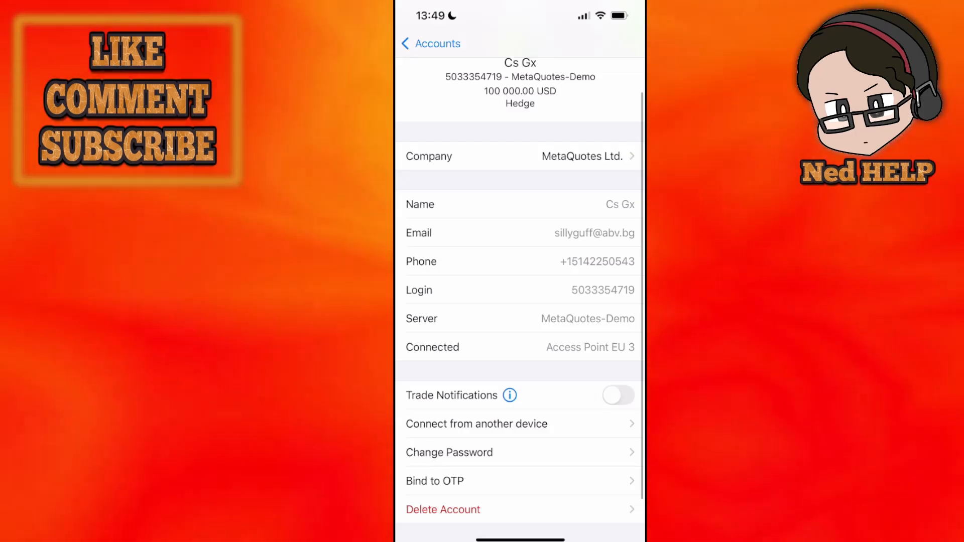
left_click(442, 509)
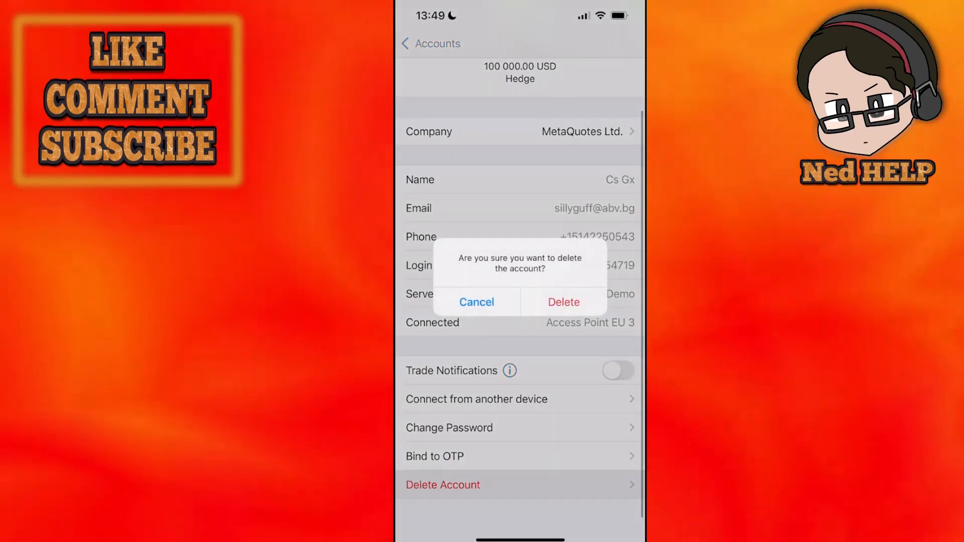
Confirm deletion, then register a new MetaQuotes demo account with leverage 1:5
left_click(563, 303)
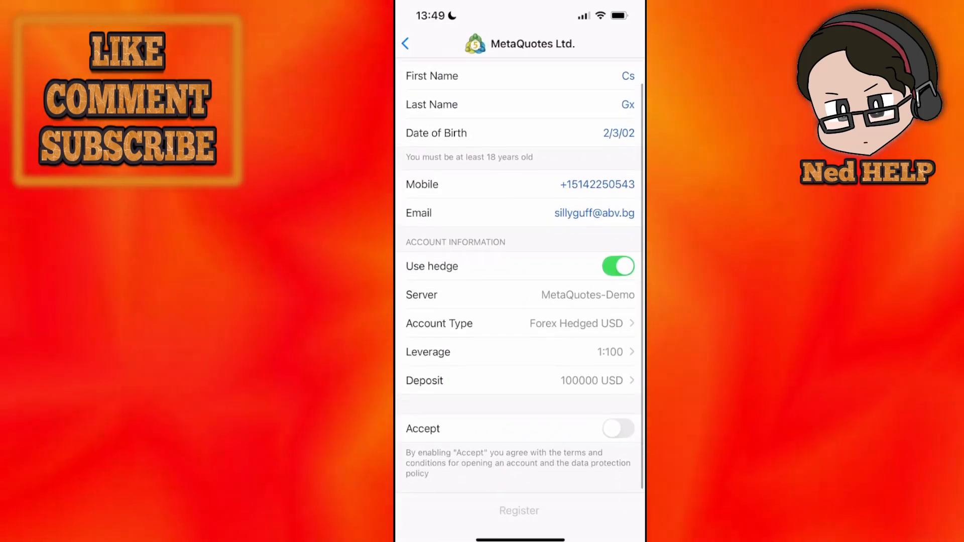
left_click(519, 352)
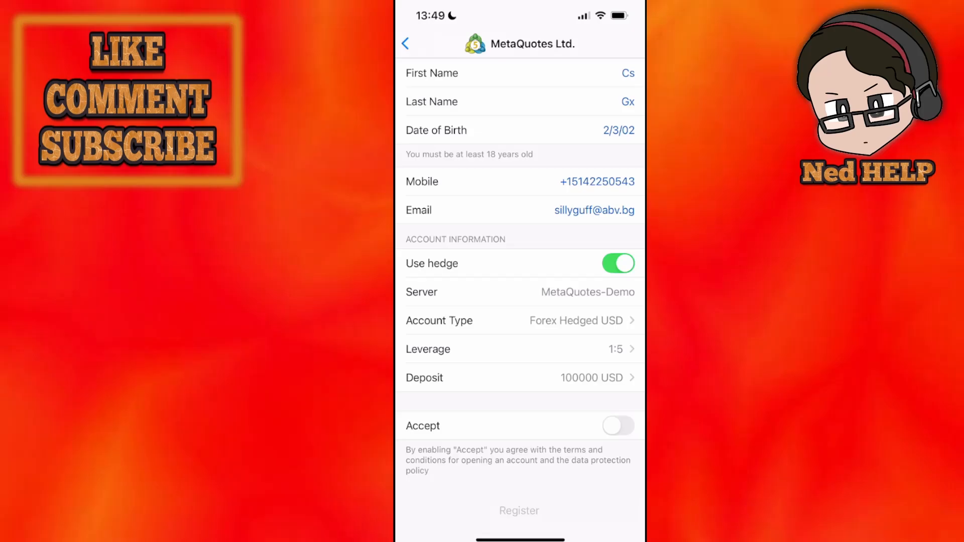
left_click(519, 511)
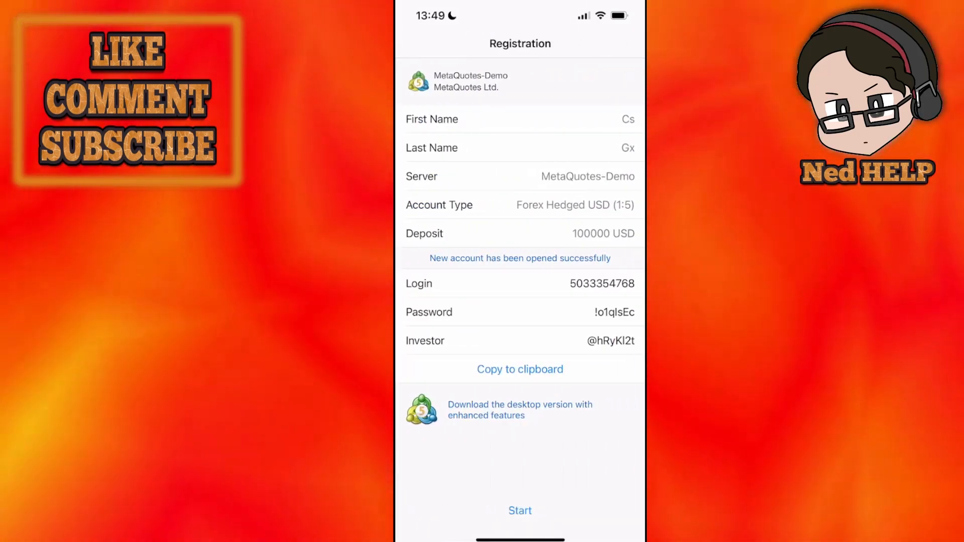